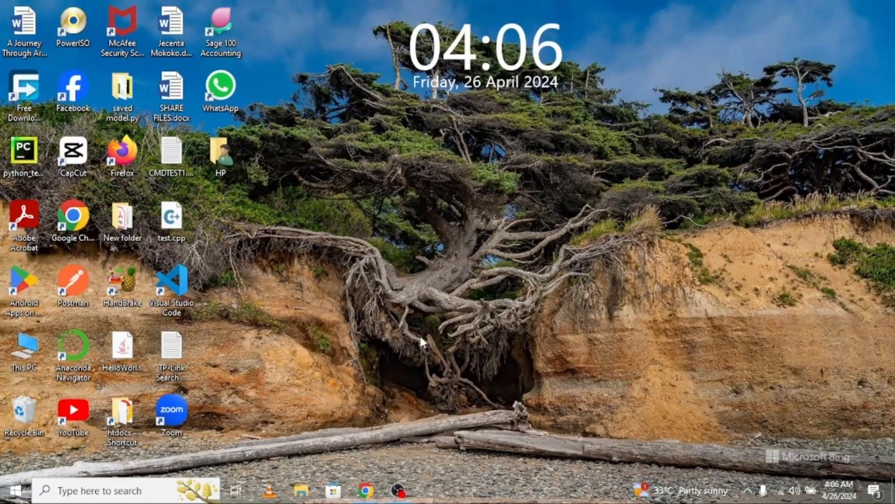
{"action": "mouse_move", "coordinate": [454, 323]}
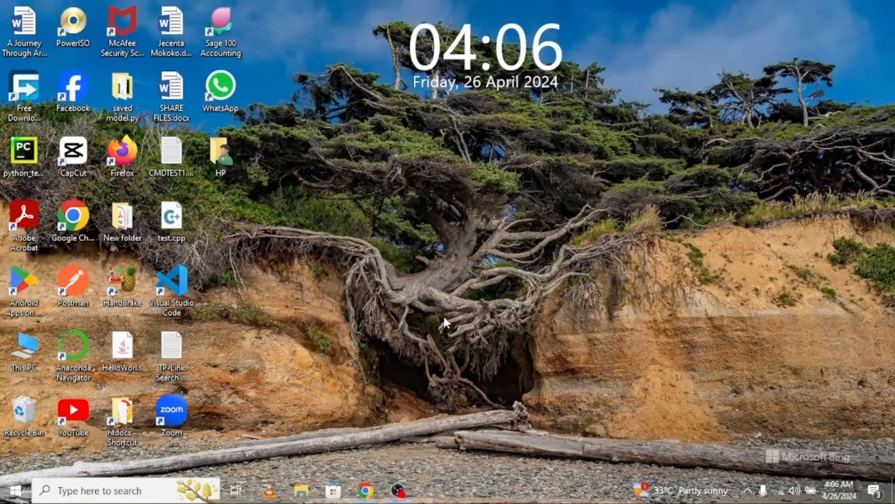
{"action": "mouse_move", "coordinate": [133, 482]}
{"action": "type", "text": "a"}
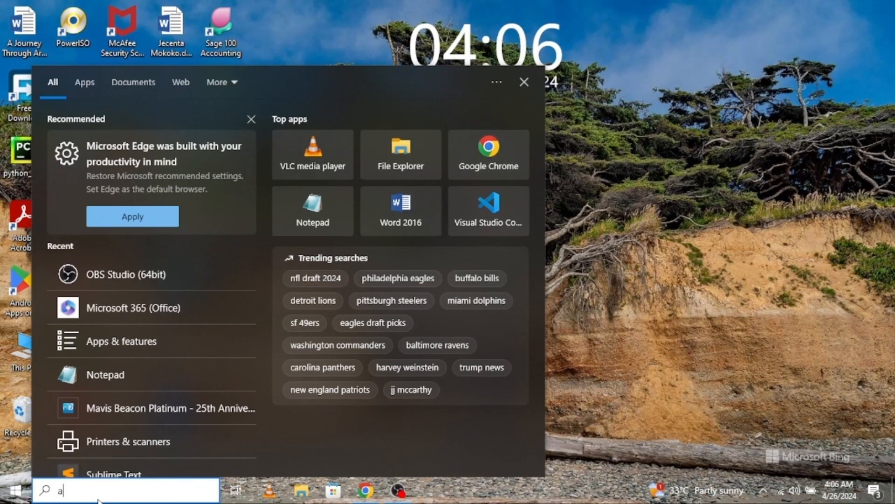
Search Windows for 'apps' so Apps & features shows as the best match.
{"action": "type", "text": "pps"}
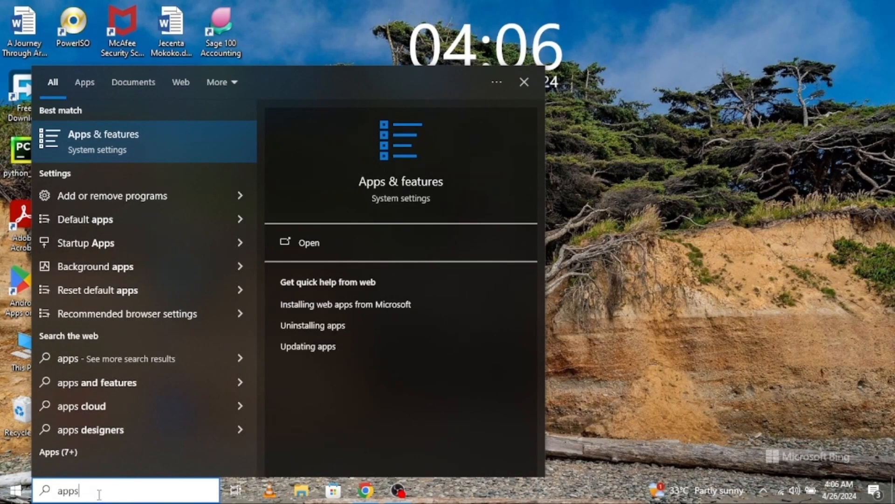
{"action": "mouse_move", "coordinate": [124, 144]}
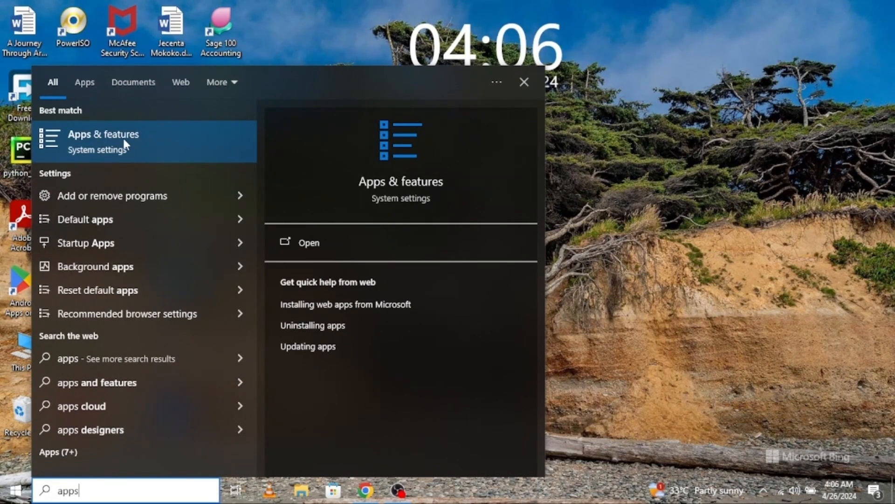
Filter Apps & features by 'office' and uninstall Microsoft 365 and Office Professional Plus 2016.
{"action": "left_click", "coordinate": [103, 134]}
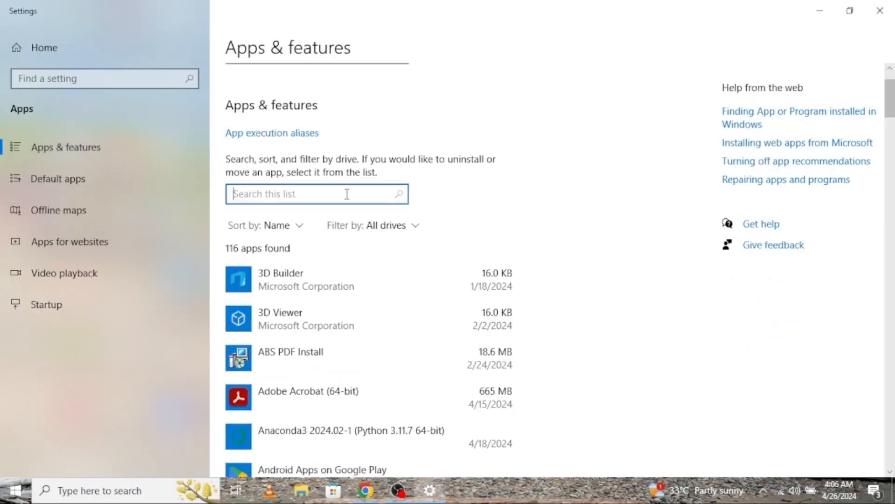
{"action": "type", "text": "office"}
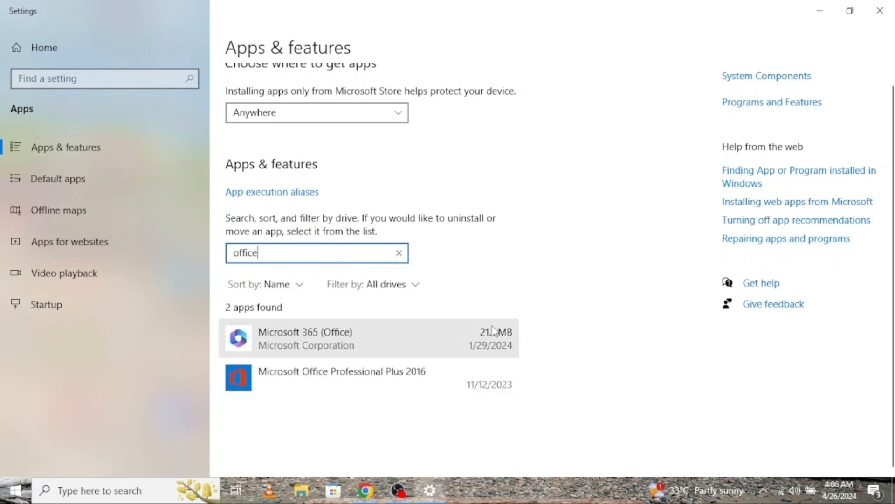
{"action": "left_click", "coordinate": [369, 337]}
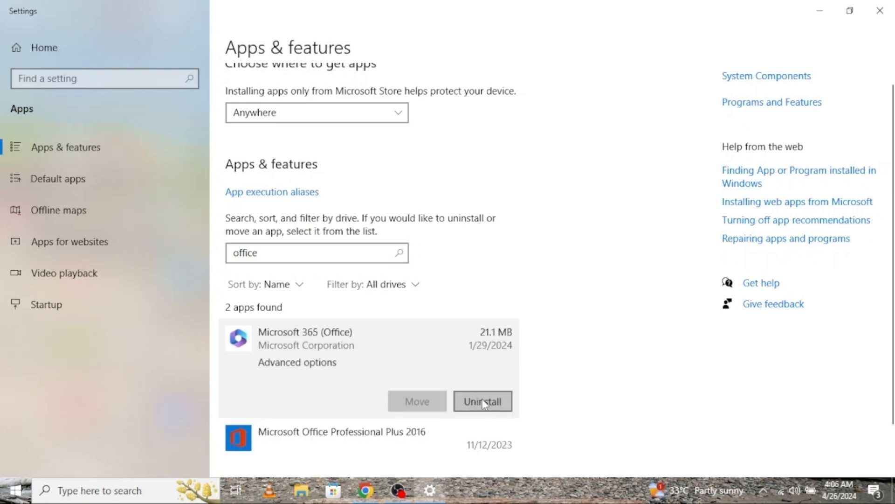
{"action": "left_click", "coordinate": [483, 400]}
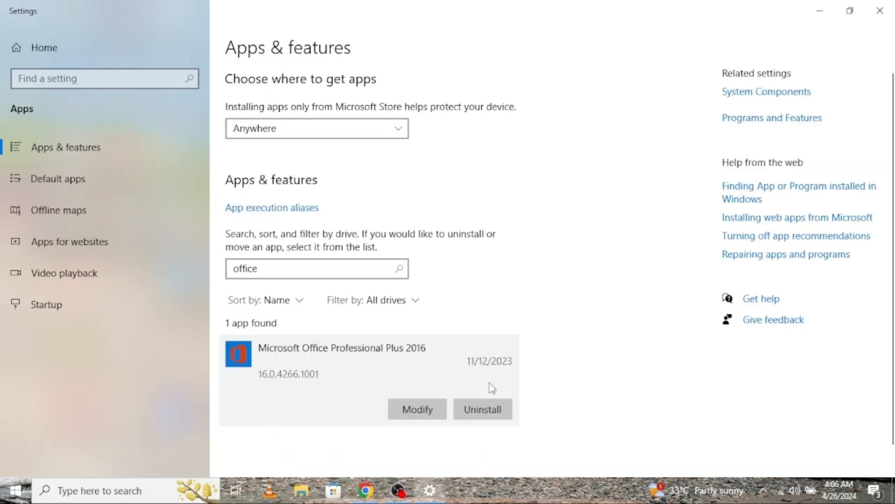
{"action": "left_click", "coordinate": [481, 408]}
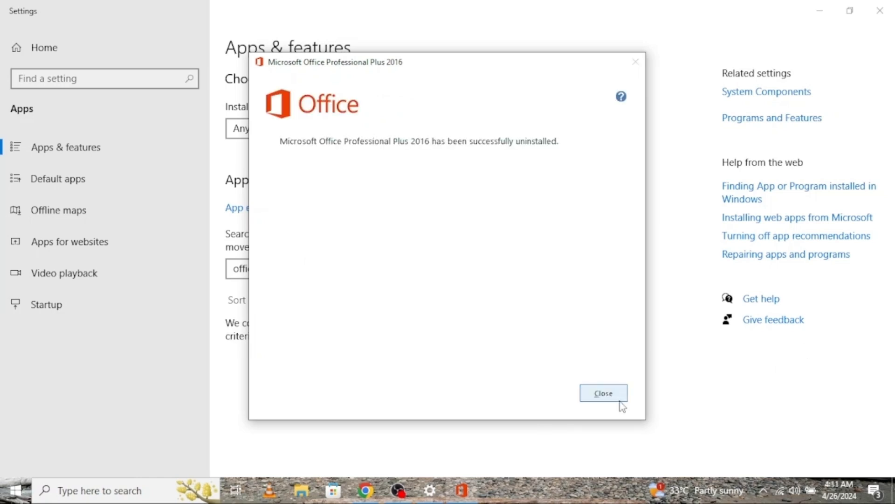
{"action": "left_click", "coordinate": [603, 393]}
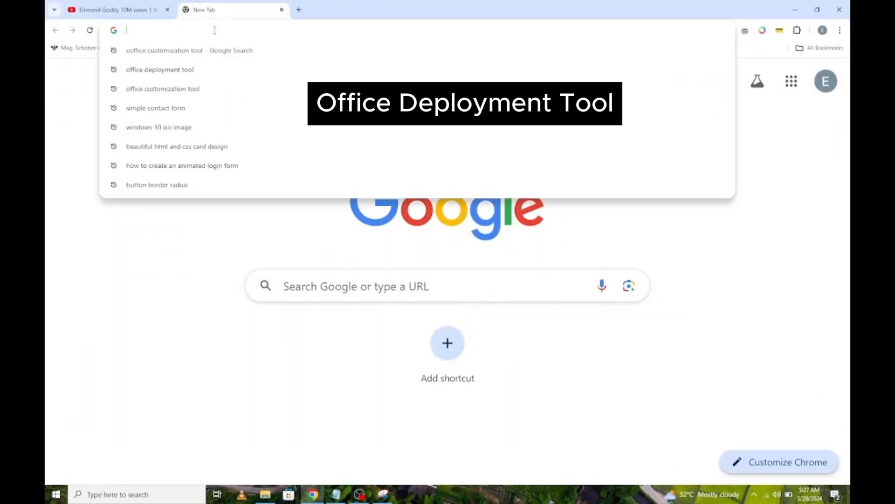
Google 'office deployment tool' and download it from Microsoft's Download Center page.
{"action": "type", "text": "office deployment tool"}
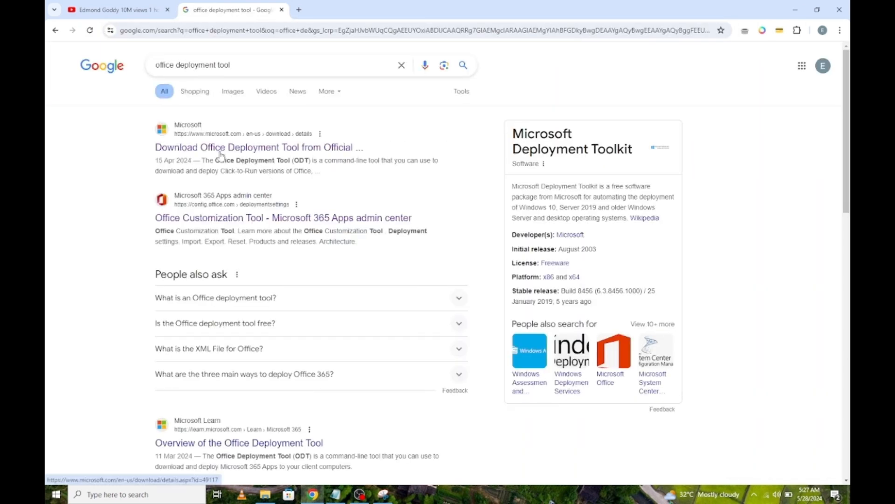
{"action": "left_click", "coordinate": [258, 147]}
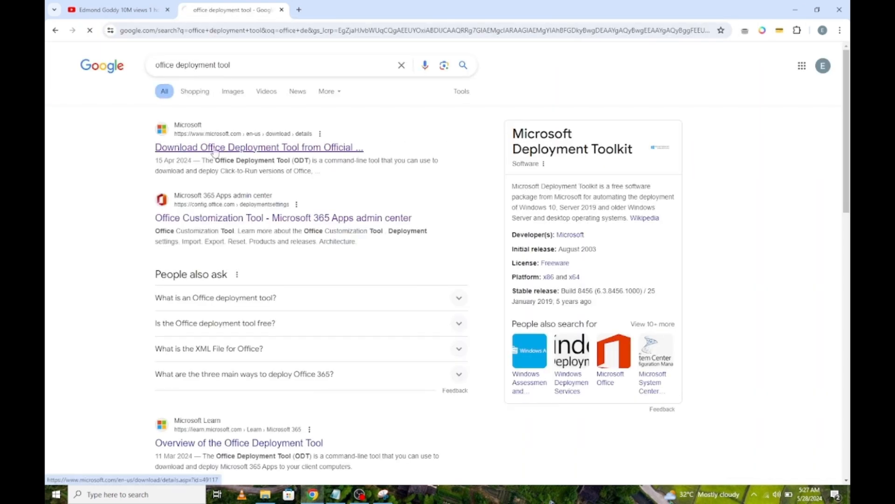
{"action": "left_click", "coordinate": [257, 146]}
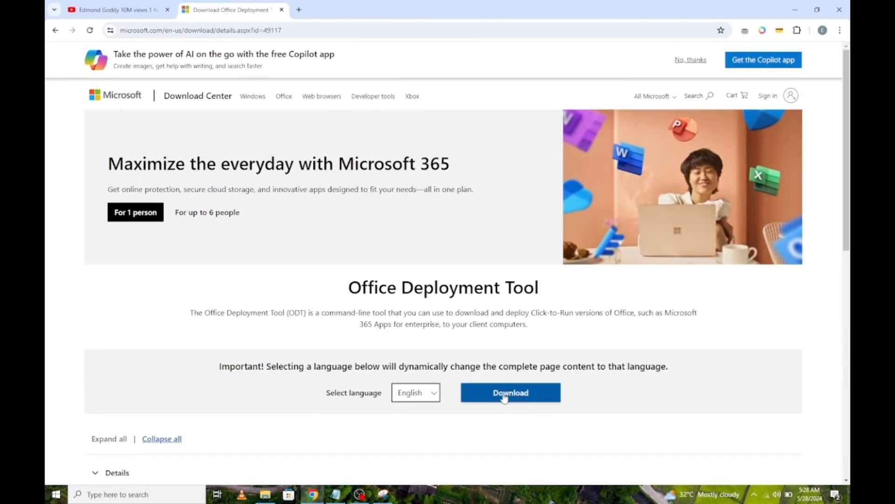
{"action": "left_click", "coordinate": [510, 392]}
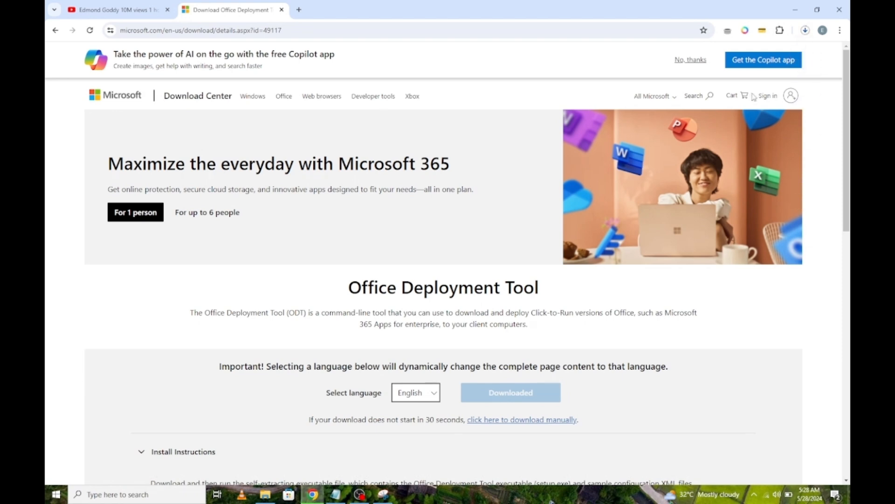
{"action": "left_click", "coordinate": [805, 31]}
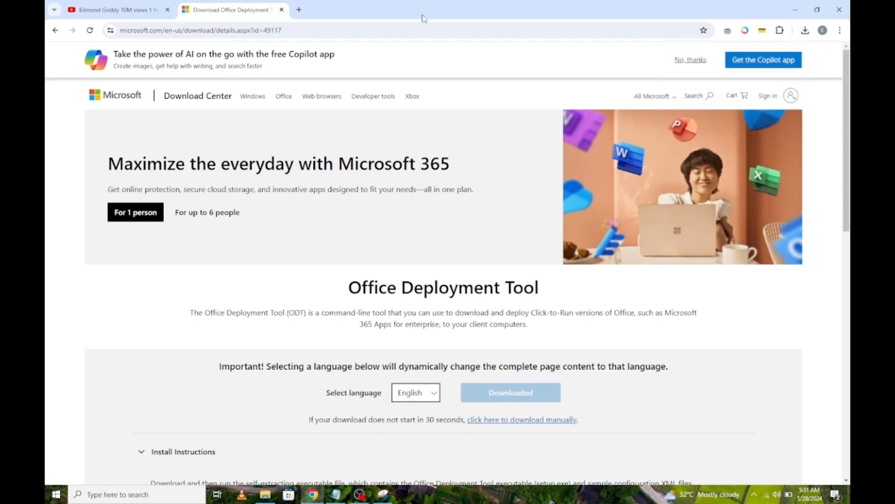
Open config.office.com deployment settings, choose 64-bit, and search Windows for 'pc'.
{"action": "type", "text": "office customization tool"}
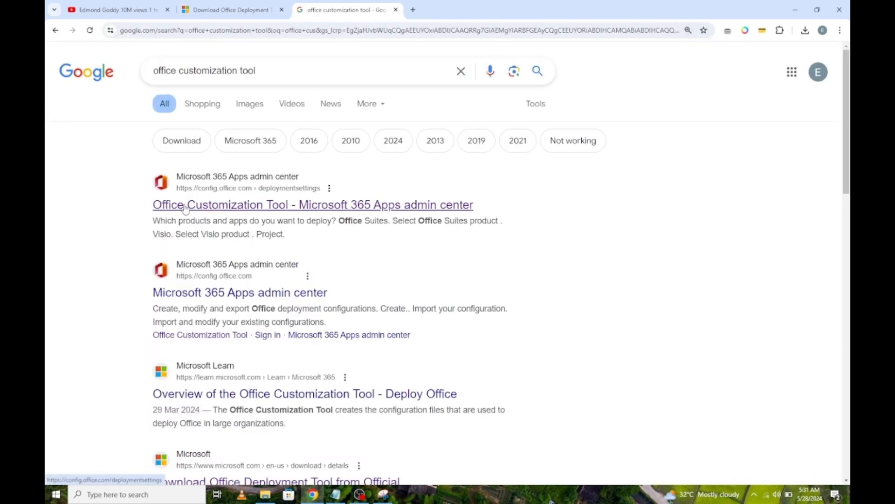
{"action": "left_click", "coordinate": [313, 204]}
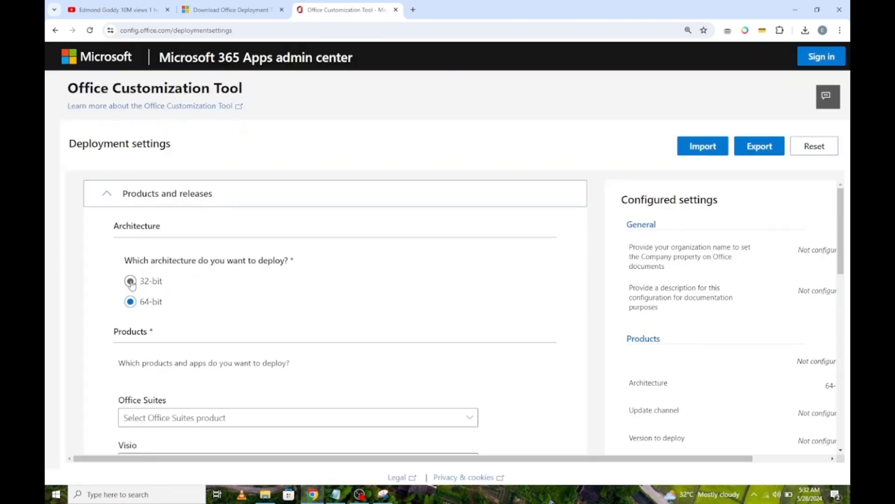
{"action": "left_click", "coordinate": [131, 302]}
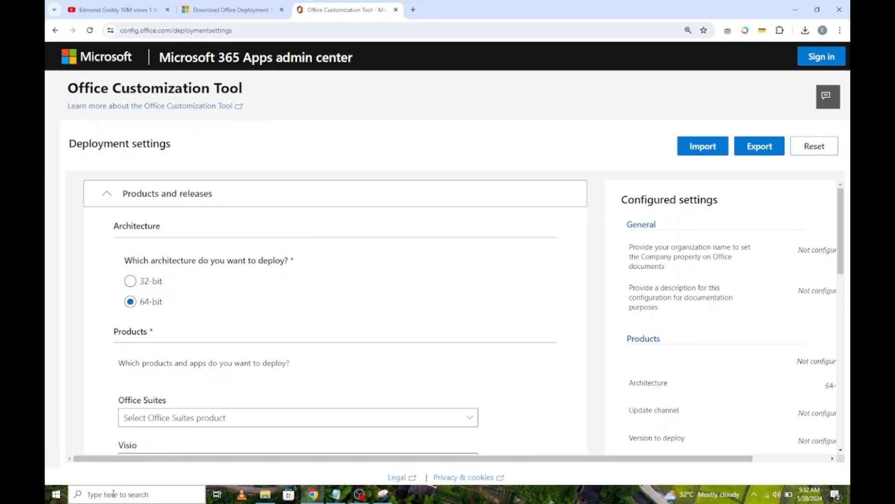
{"action": "type", "text": "pc"}
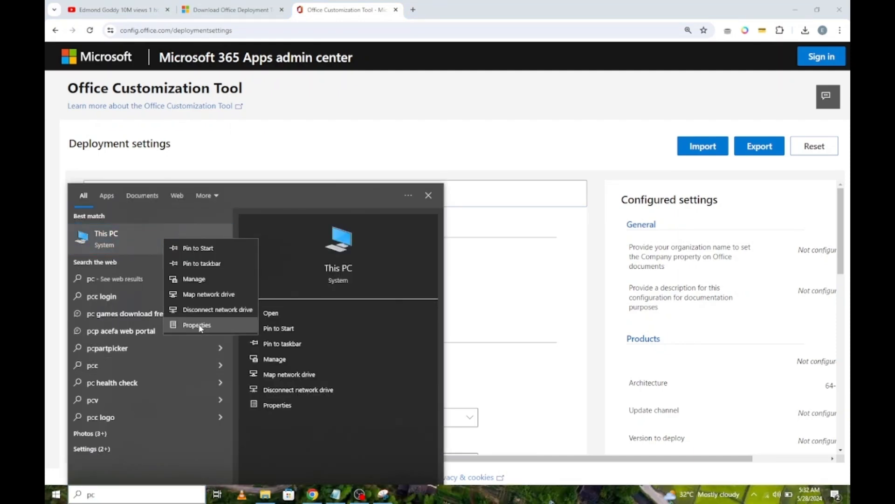
{"action": "left_click", "coordinate": [197, 324]}
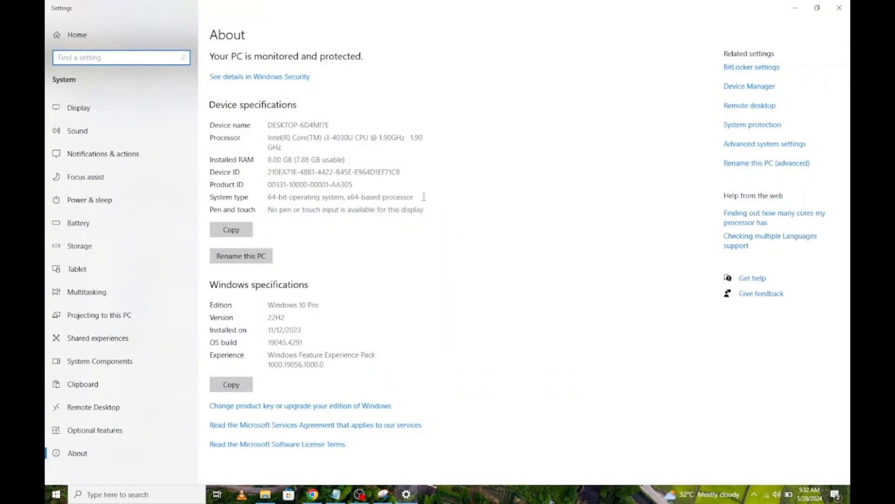
{"action": "left_click_drag", "start_coordinate": [280, 196], "coordinate": [413, 196]}
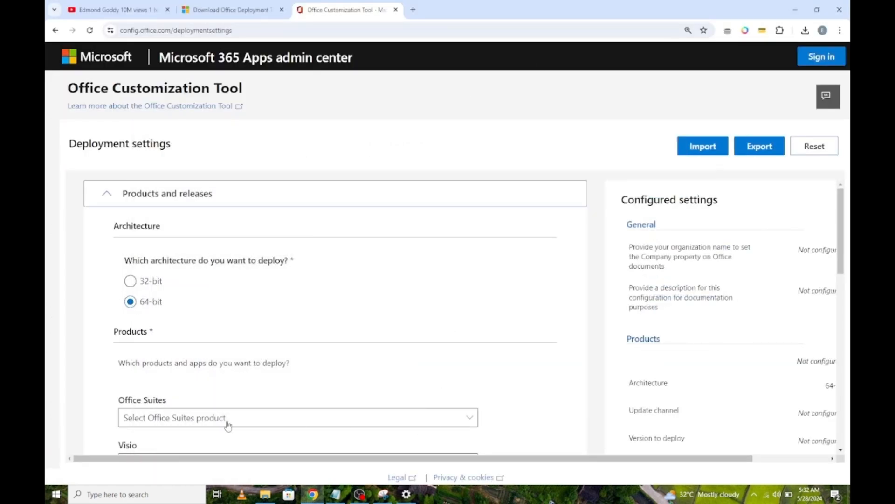
{"action": "mouse_move", "coordinate": [255, 421]}
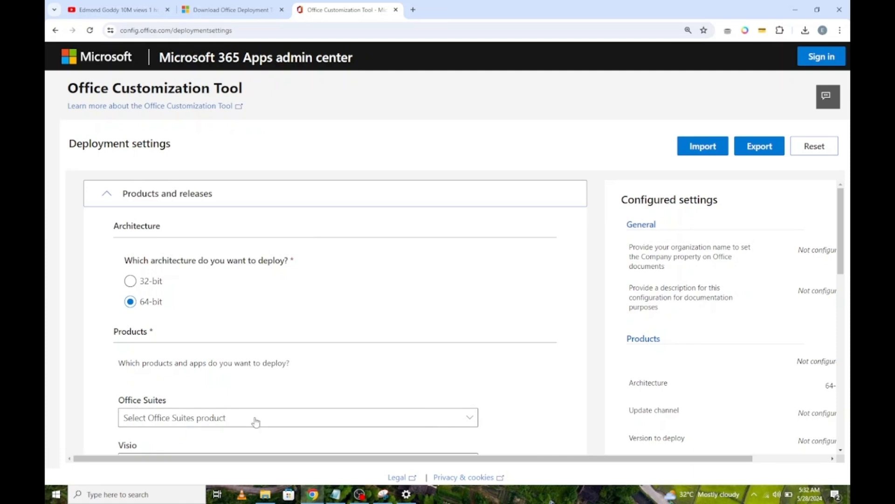
Select Office LTSC Professional Plus 2021 - Volume License and switch off OneNote and OneDrive Desktop.
{"action": "left_click", "coordinate": [297, 417]}
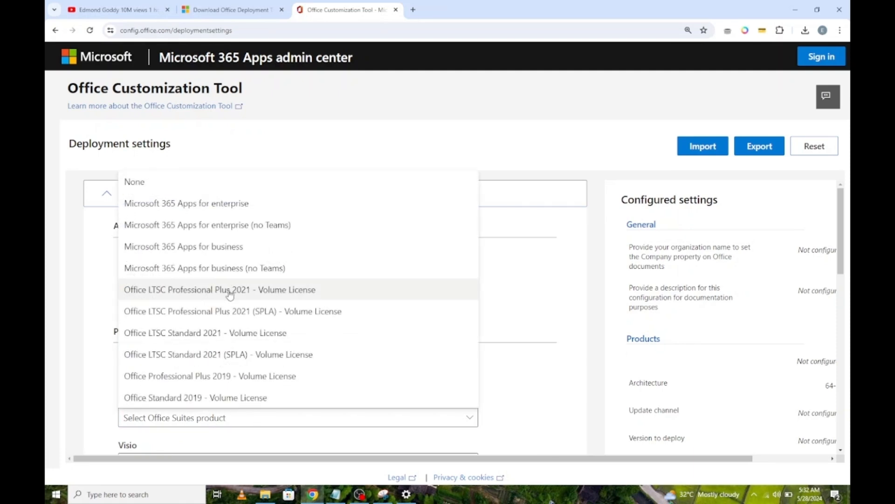
{"action": "left_click", "coordinate": [219, 290]}
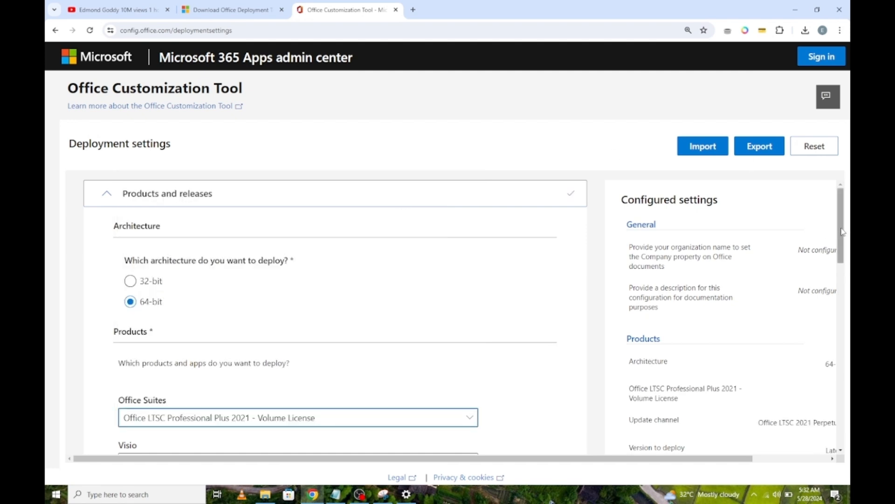
{"action": "scroll", "scroll_direction": "down", "scroll_amount": 3}
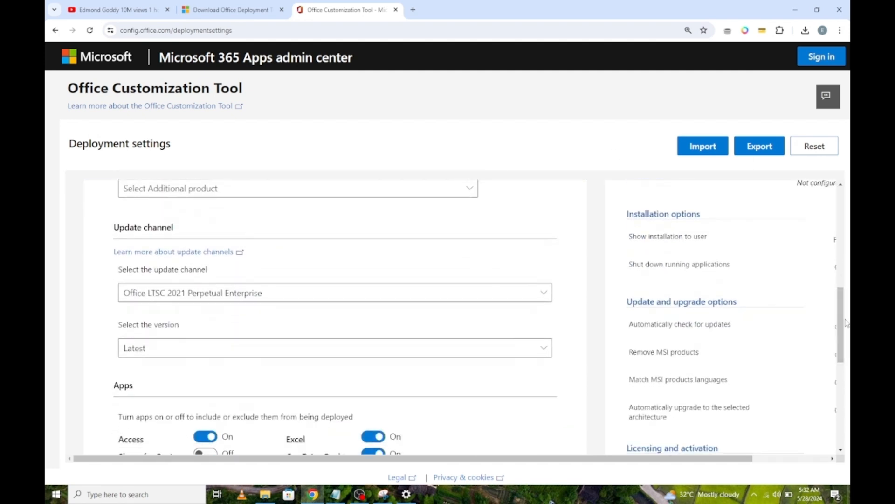
{"action": "scroll", "scroll_direction": "down", "scroll_amount": 3}
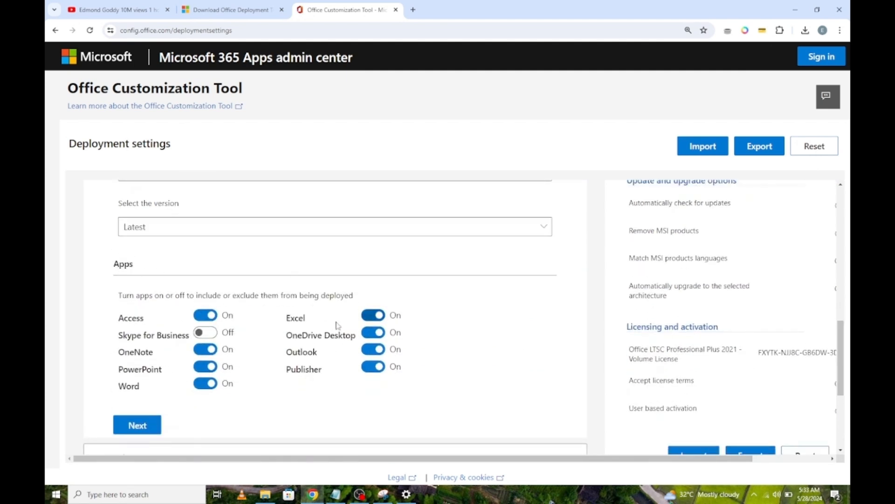
{"action": "left_click", "coordinate": [206, 349]}
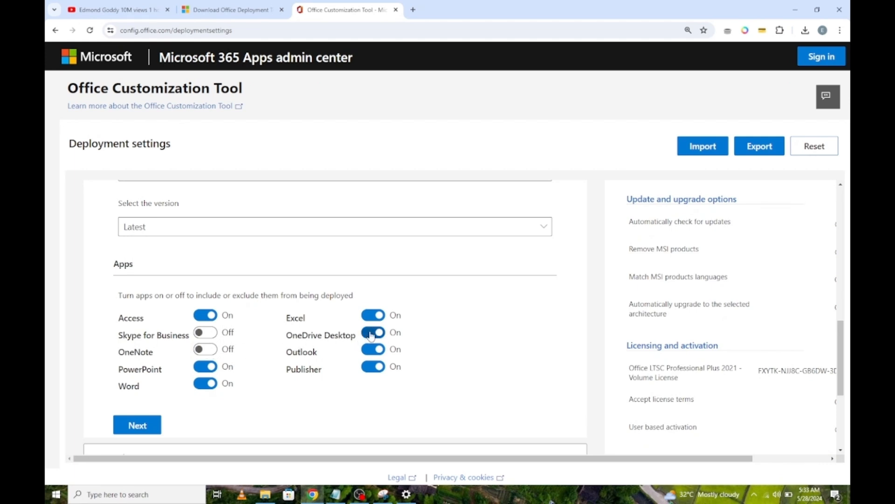
{"action": "left_click", "coordinate": [372, 333]}
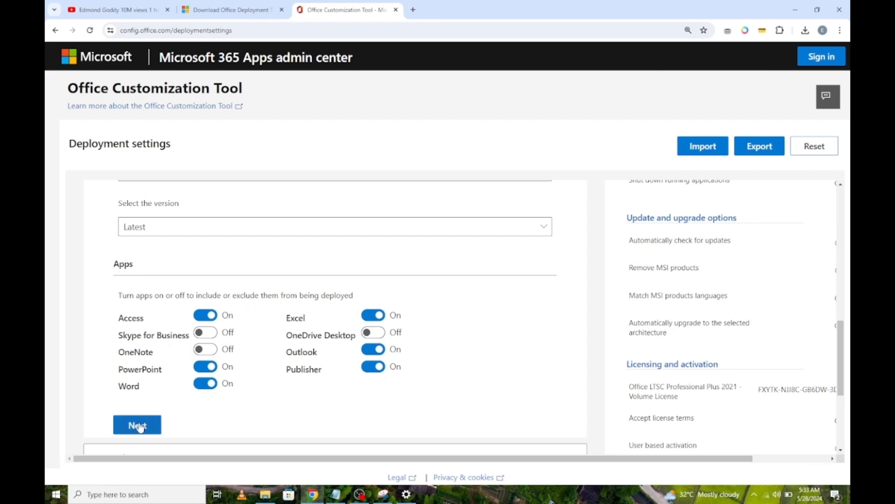
Set English (United States) as the primary language.
{"action": "left_click", "coordinate": [136, 425]}
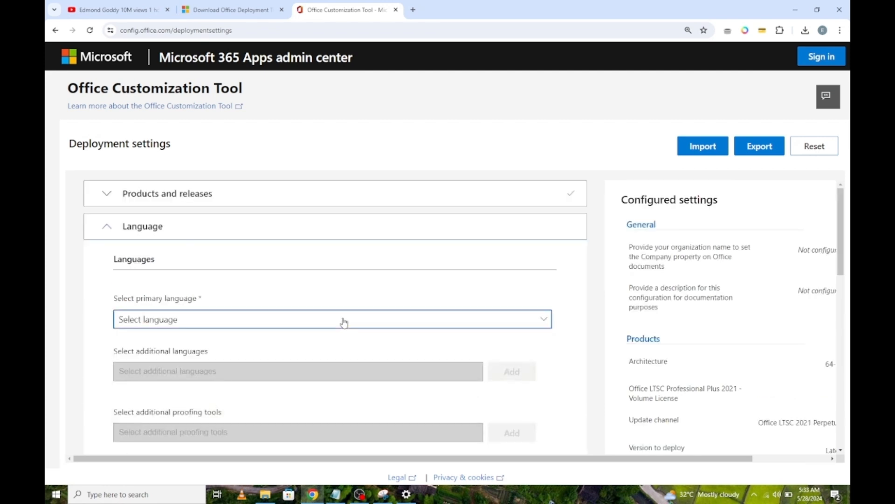
{"action": "left_click", "coordinate": [331, 319]}
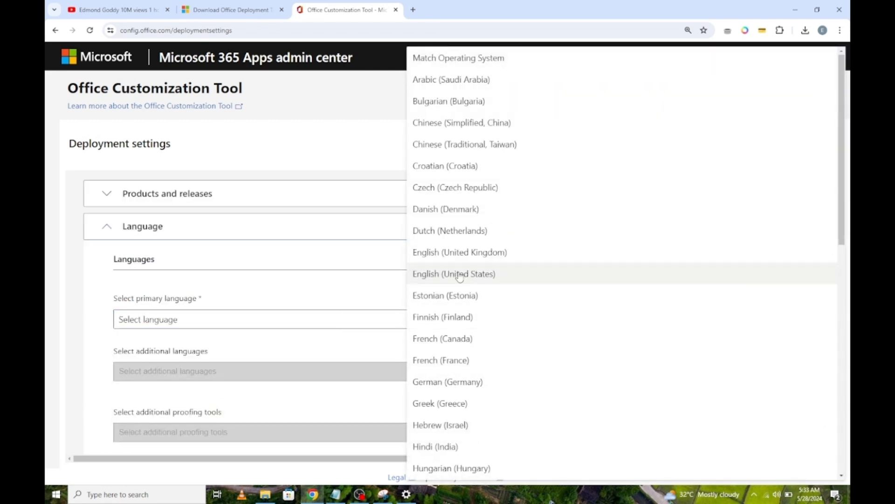
{"action": "left_click", "coordinate": [453, 274]}
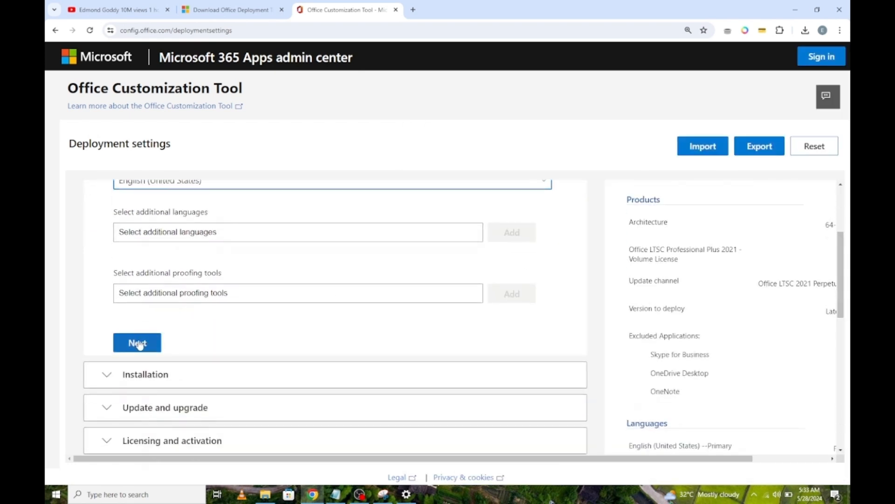
Advance through Installation, Update and upgrade, and Licensing and activation sections.
{"action": "left_click", "coordinate": [137, 342]}
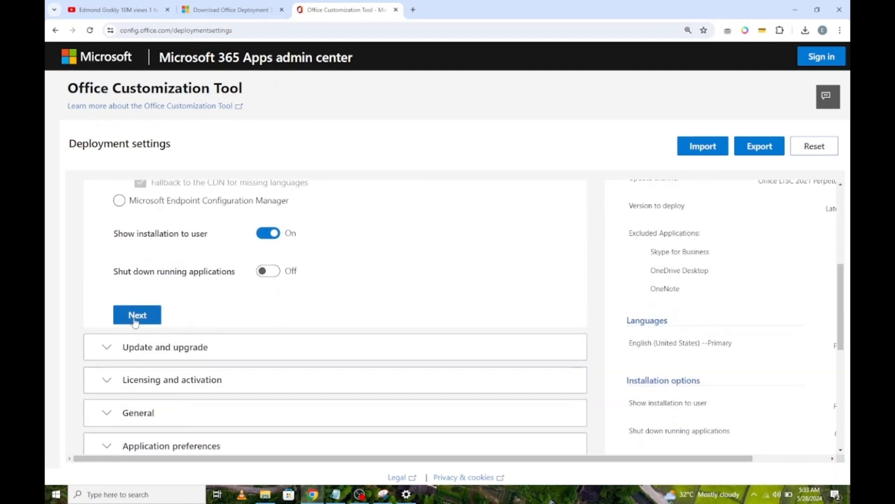
{"action": "left_click", "coordinate": [137, 315]}
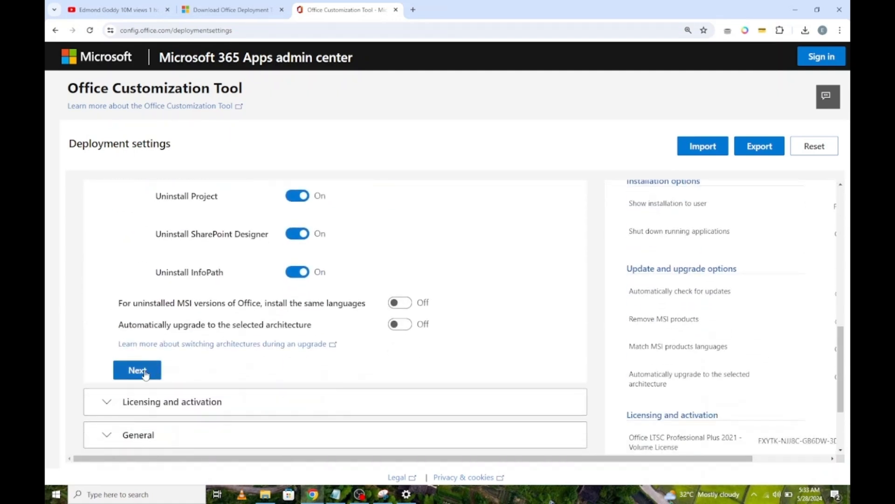
{"action": "left_click", "coordinate": [137, 370]}
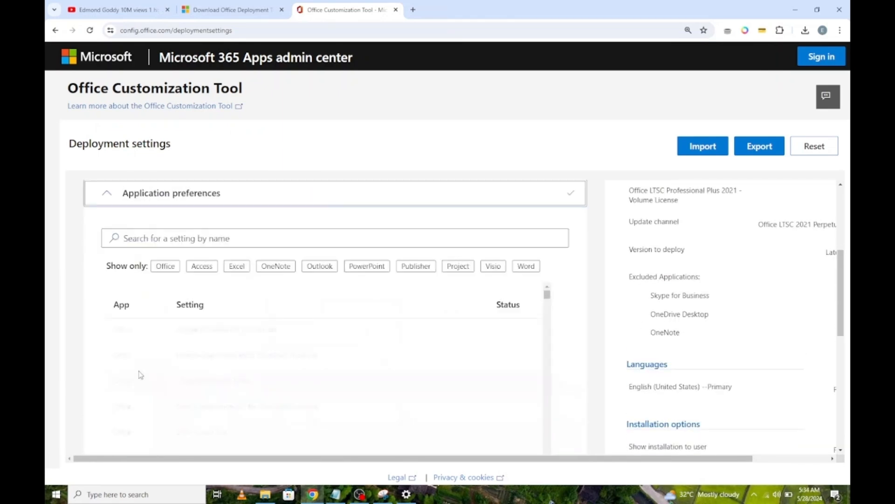
{"action": "scroll", "scroll_direction": "down", "scroll_amount": 3}
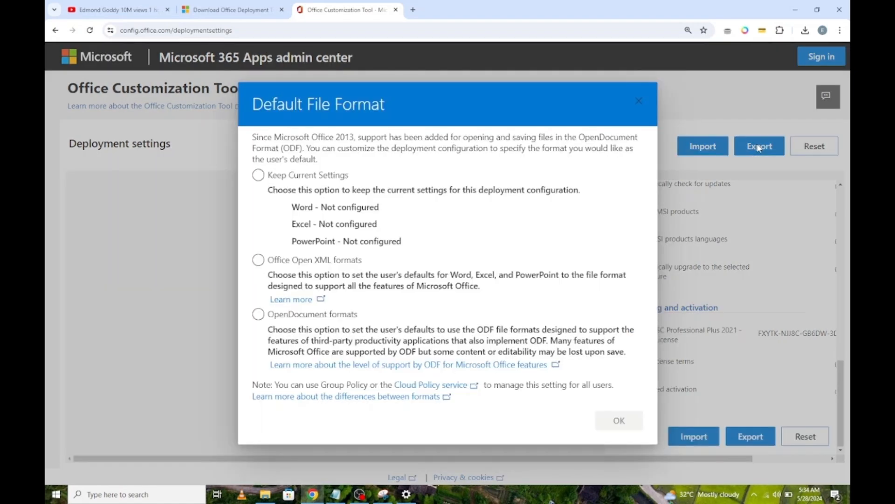
Set the default file format and export the configuration as Configuration.xml.
{"action": "left_click", "coordinate": [258, 174]}
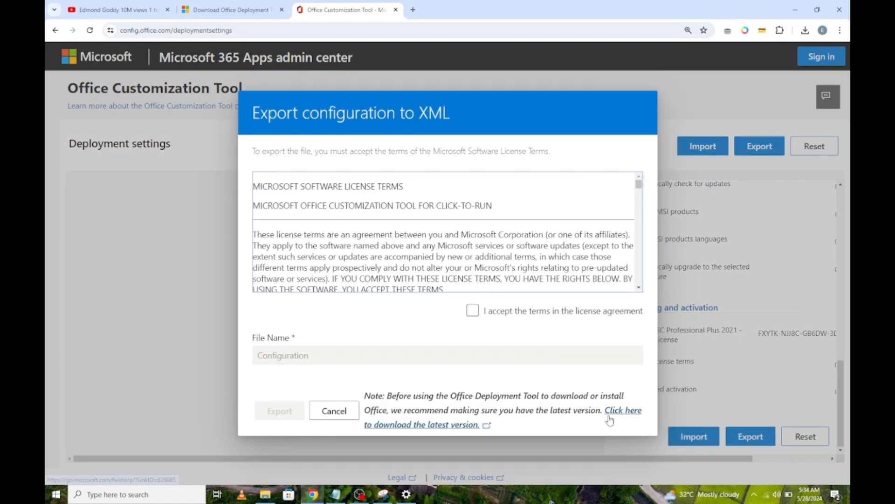
{"action": "left_click", "coordinate": [473, 310]}
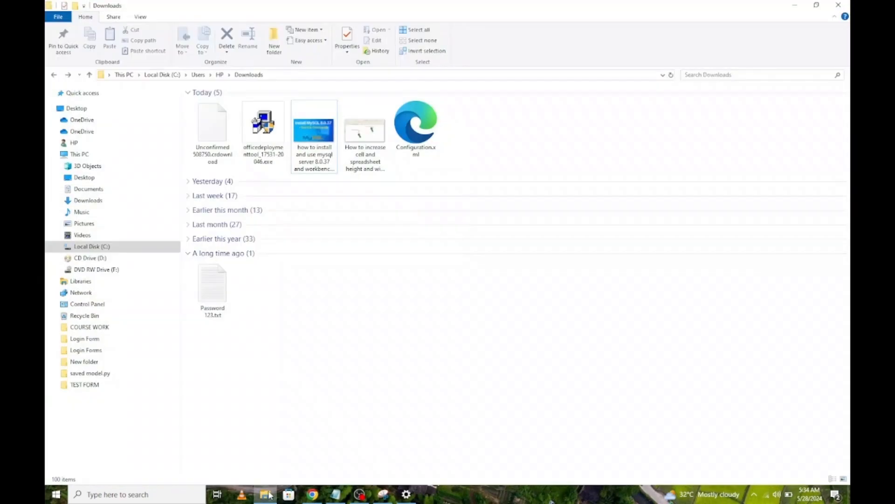
Move the deployment tool and Configuration.xml from Downloads into a new C:\OFFICE 2021 folder.
{"action": "left_click", "coordinate": [91, 246]}
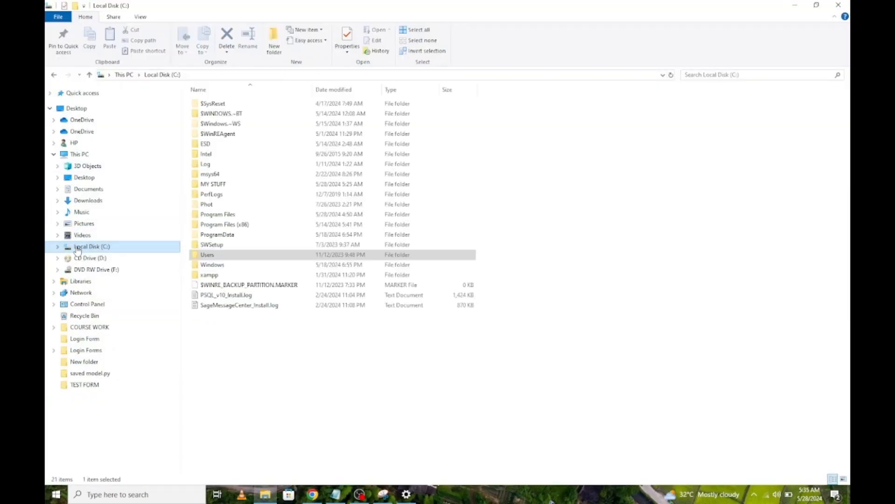
{"action": "left_click", "coordinate": [88, 201]}
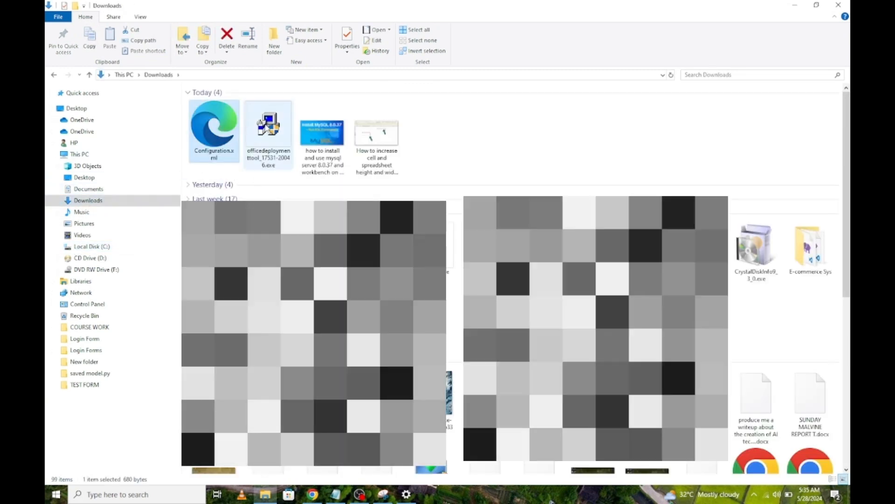
{"action": "key", "text": "Ctrl+x"}
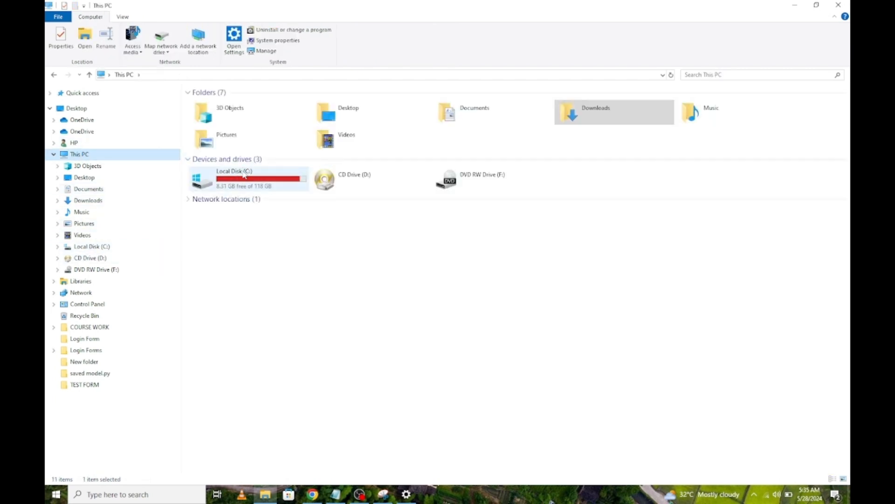
{"action": "double_click", "coordinate": [234, 178]}
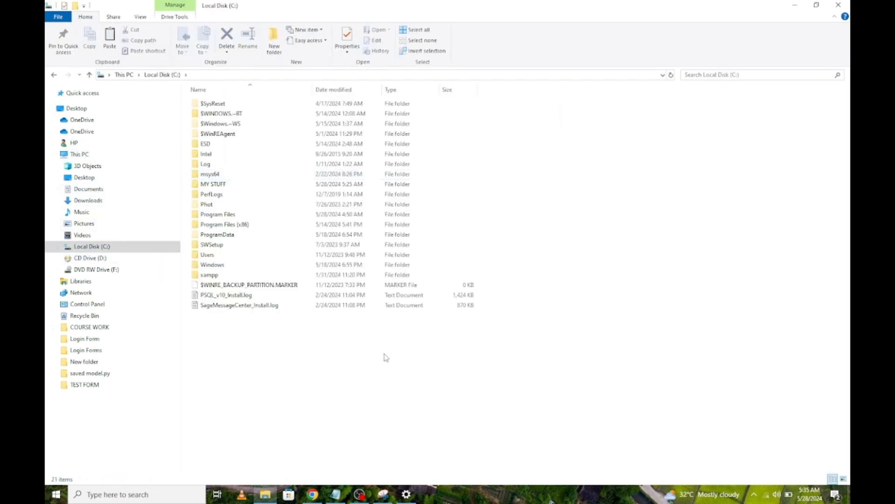
{"action": "type", "text": "OFFICE 2"}
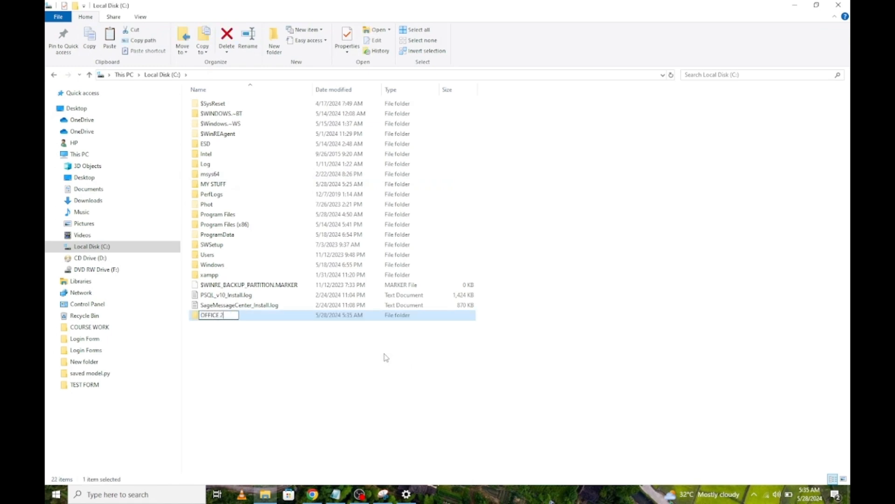
{"action": "key", "text": "ctrl+v"}
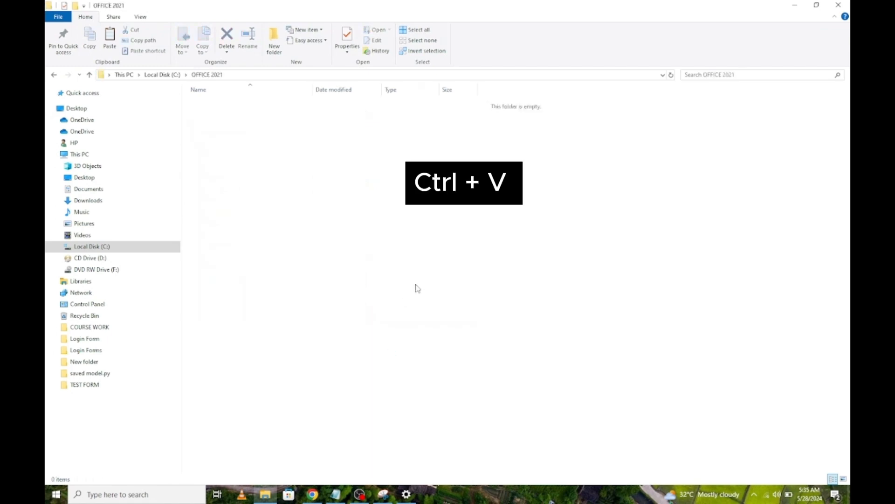
{"action": "key", "text": "ctrl+v"}
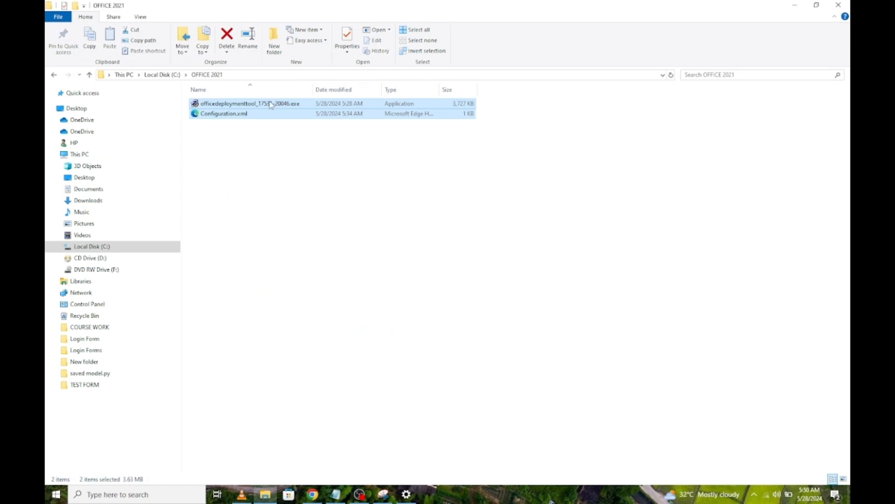
Run the Office Deployment Tool, accept the license, and extract into OFFICE 2021.
{"action": "right_click", "coordinate": [250, 103]}
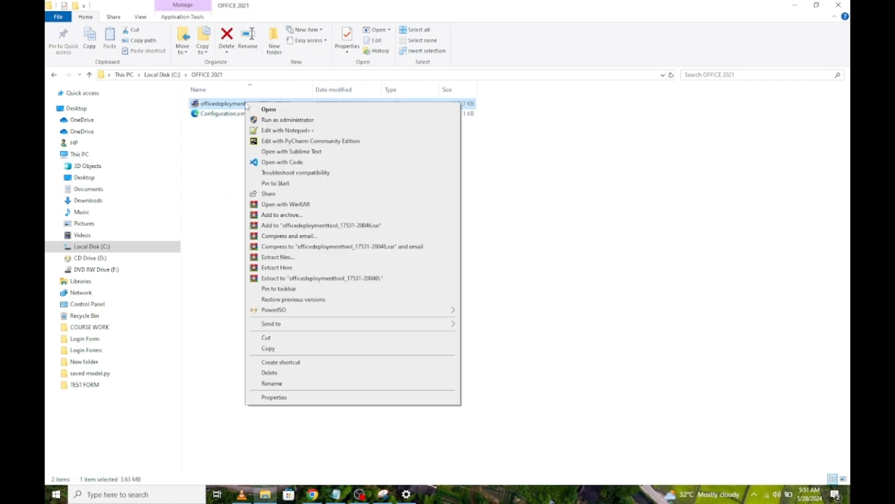
{"action": "left_click", "coordinate": [288, 120]}
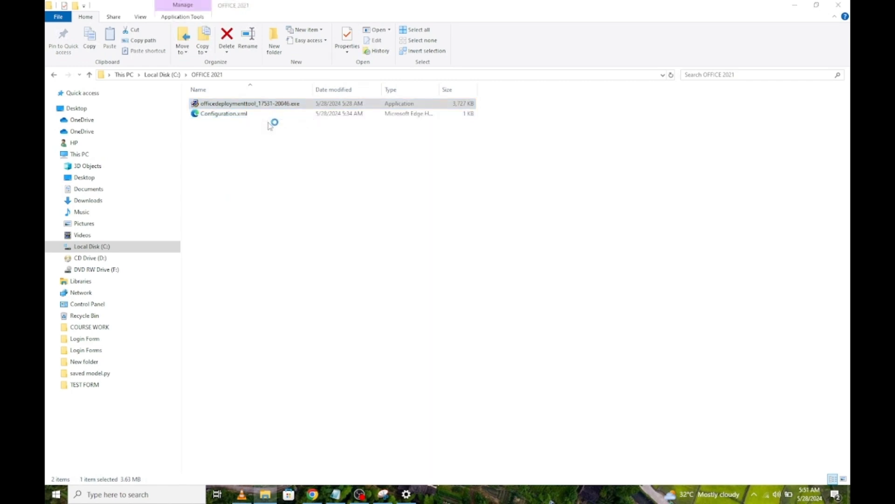
{"action": "double_click", "coordinate": [251, 103]}
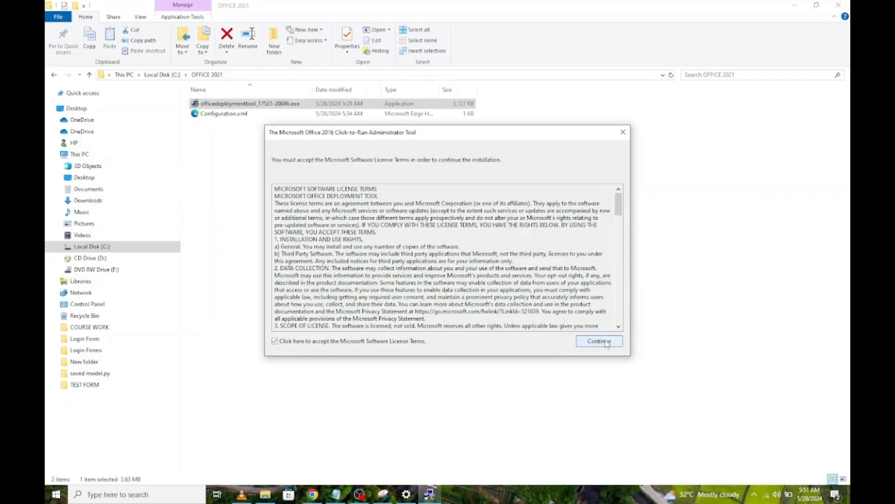
{"action": "left_click", "coordinate": [598, 340]}
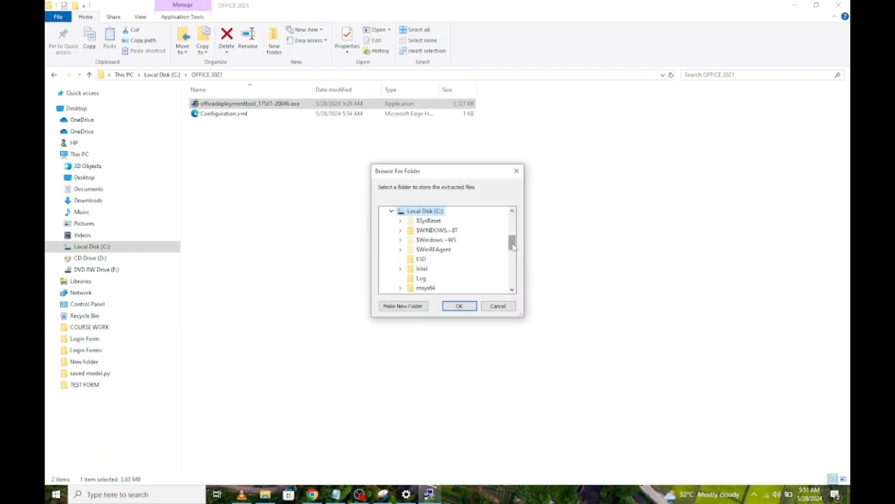
{"action": "left_click", "coordinate": [431, 249]}
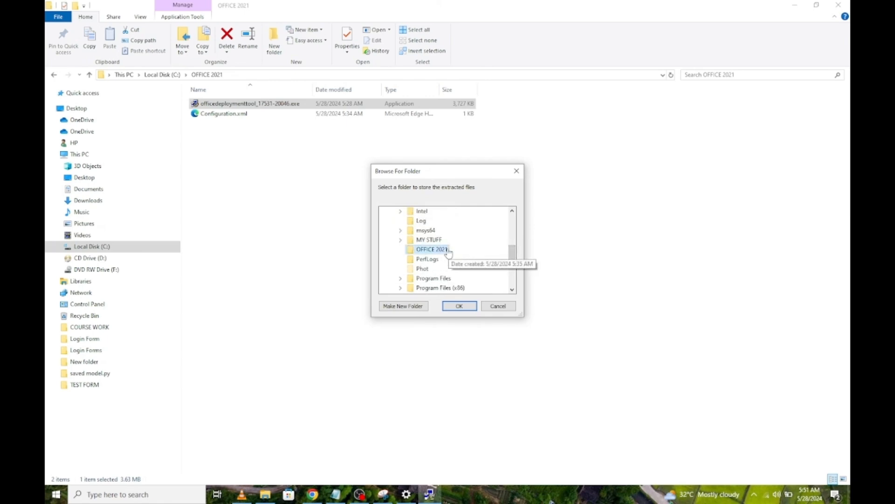
{"action": "left_click", "coordinate": [460, 305]}
{"action": "type", "text": "cmd"}
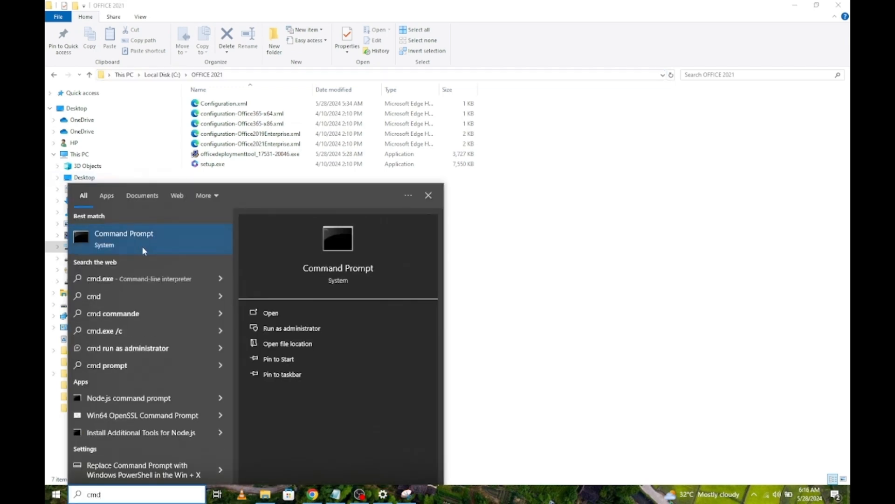
In an admin Command Prompt, run setup /configure configuration.xml from C:\OFFICE 2021, then close the completion message.
{"action": "right_click", "coordinate": [123, 238]}
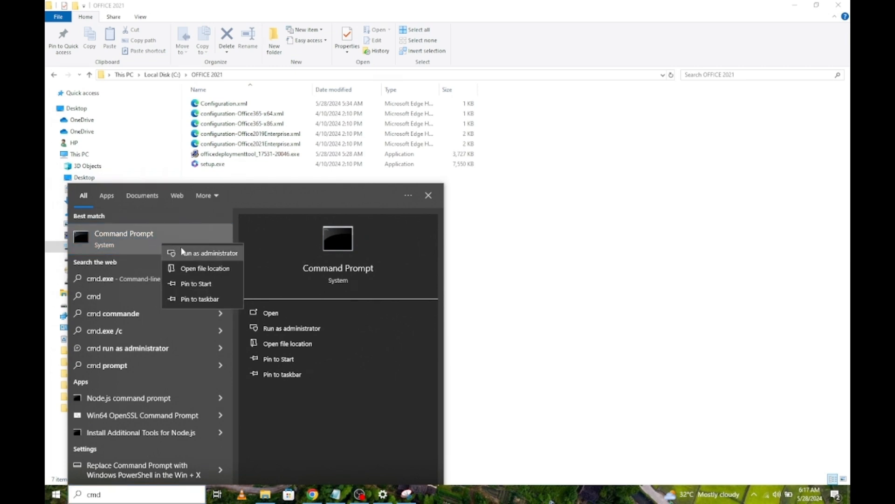
{"action": "left_click", "coordinate": [209, 252]}
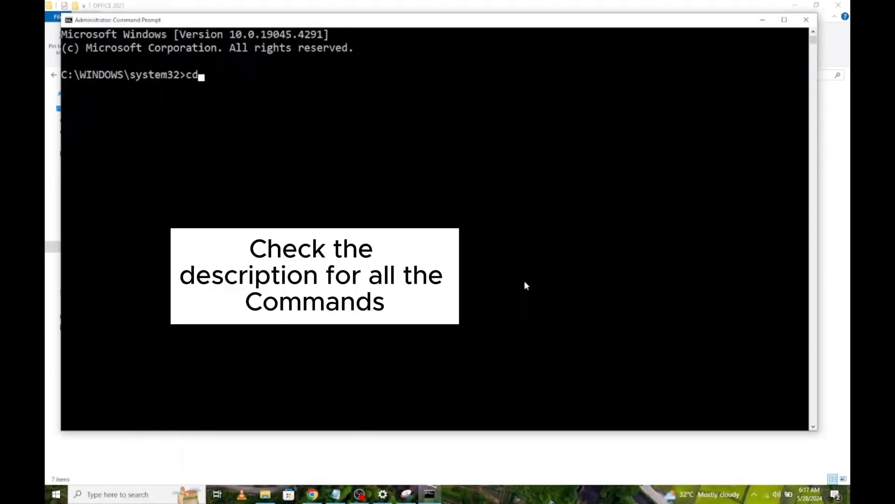
{"action": "type", "text": "C:\\OFFICE 2021"}
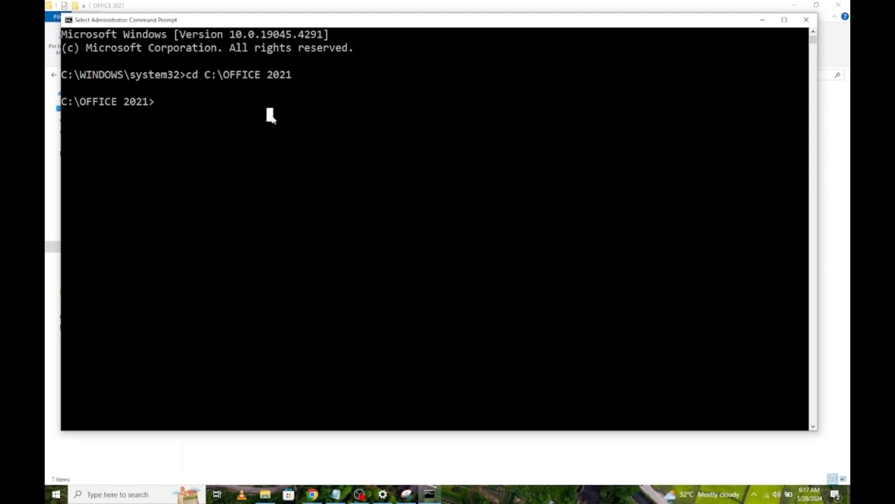
{"action": "type", "text": "setup /configure configuration.xml"}
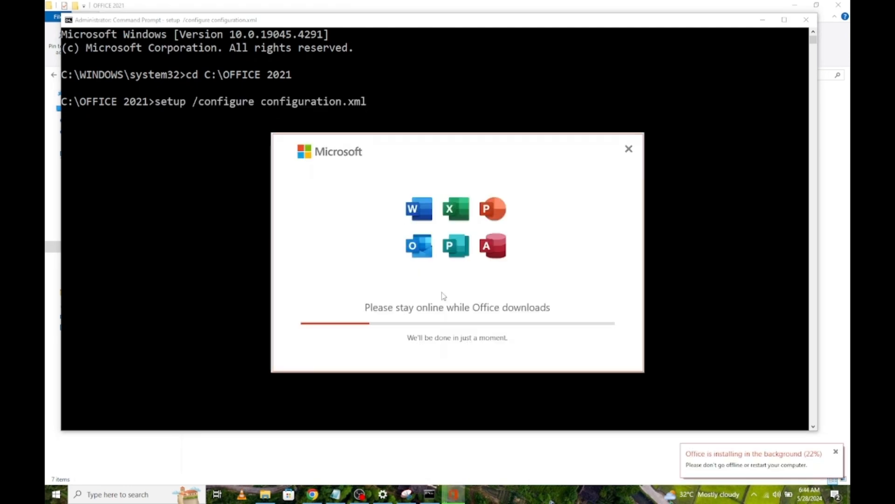
{"action": "mouse_move", "coordinate": [675, 246]}
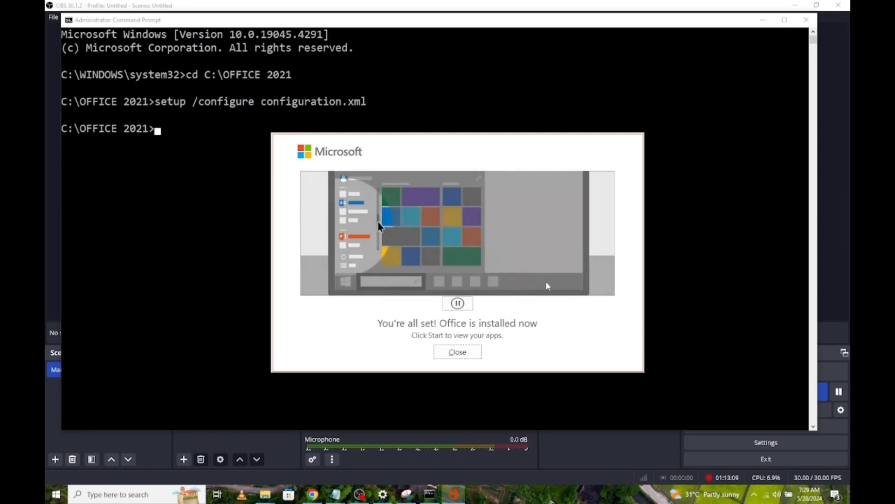
{"action": "left_click", "coordinate": [457, 351]}
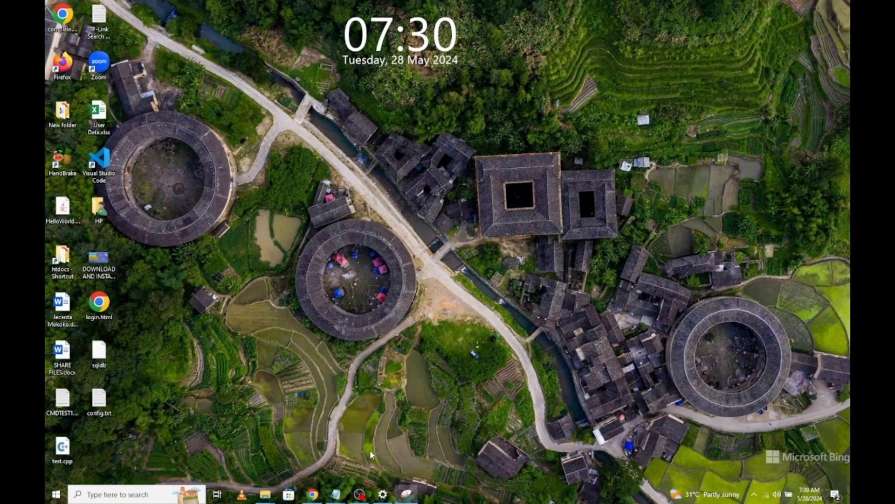
Launch Word from Windows search and accept the Office LTSC Professional Plus 2021 license.
{"action": "type", "text": "word"}
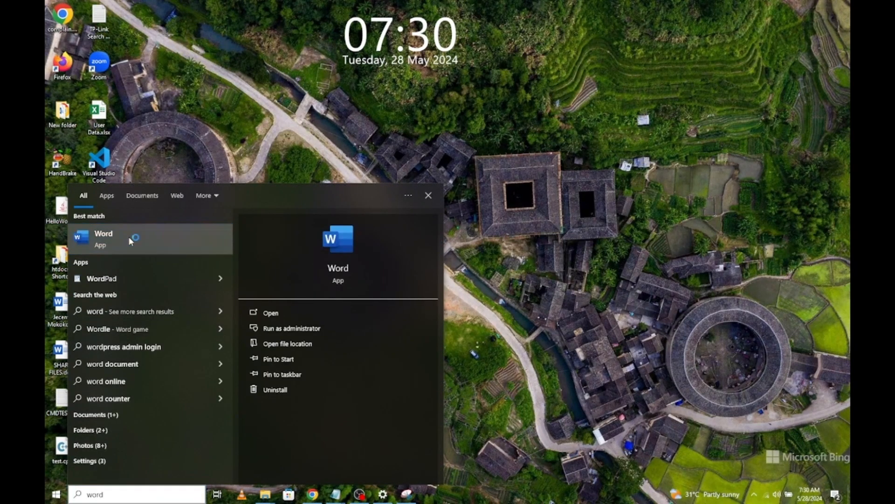
{"action": "left_click", "coordinate": [104, 239]}
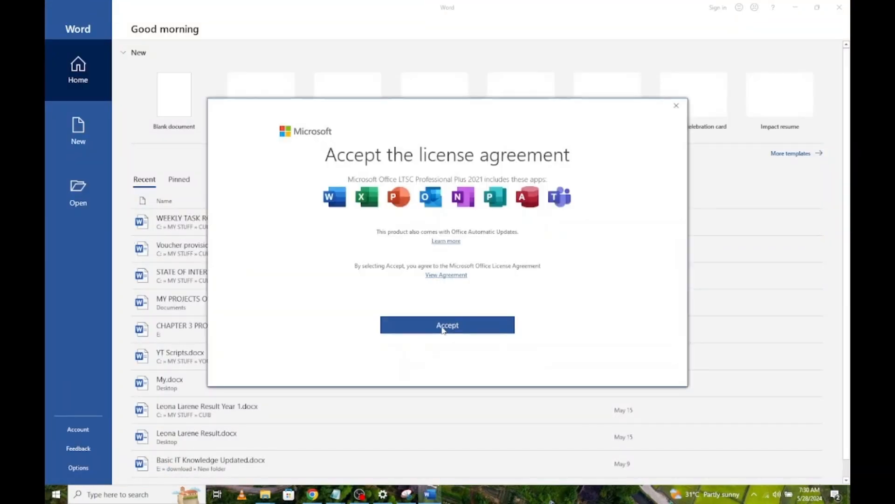
{"action": "left_click", "coordinate": [448, 324]}
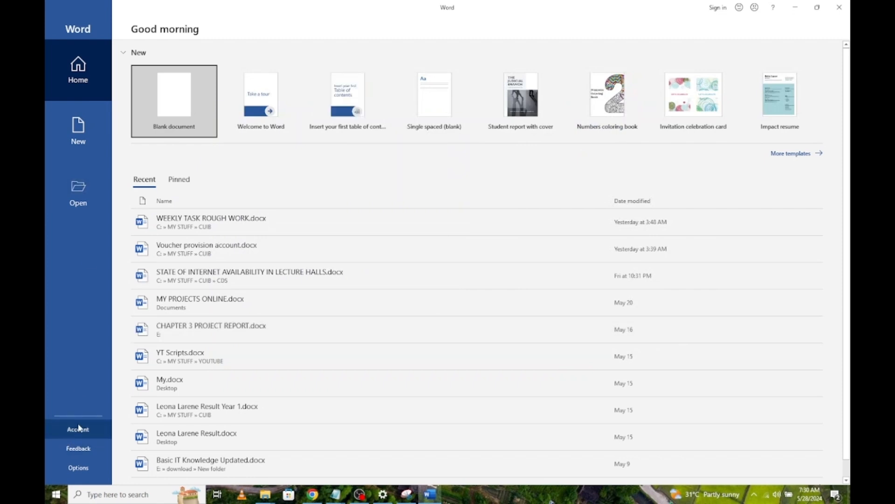
View Word's Account page confirming Office LTSC Professional Plus 2021 is activated.
{"action": "left_click", "coordinate": [77, 429]}
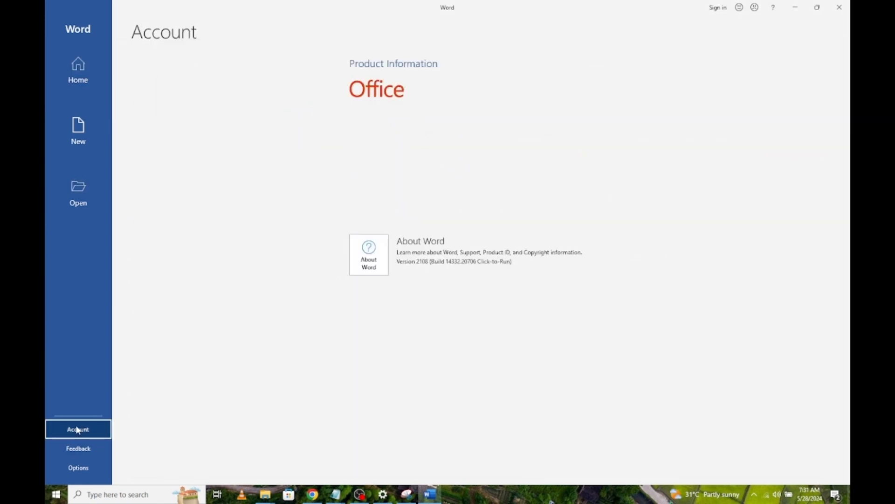
{"action": "left_click", "coordinate": [78, 429]}
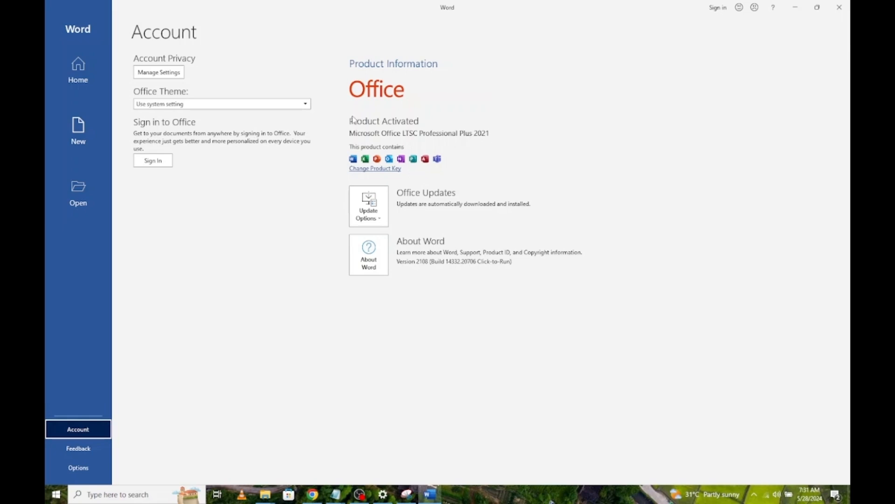
{"action": "mouse_move", "coordinate": [495, 138]}
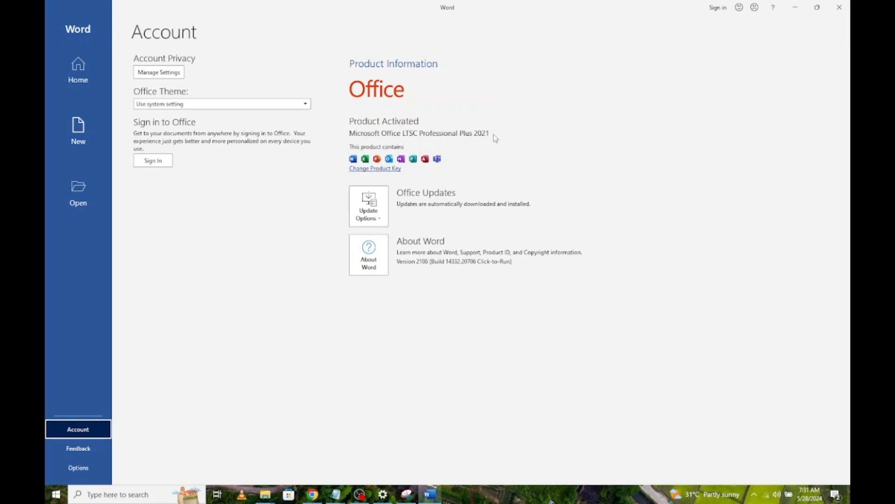
{"action": "mouse_move", "coordinate": [343, 67]}
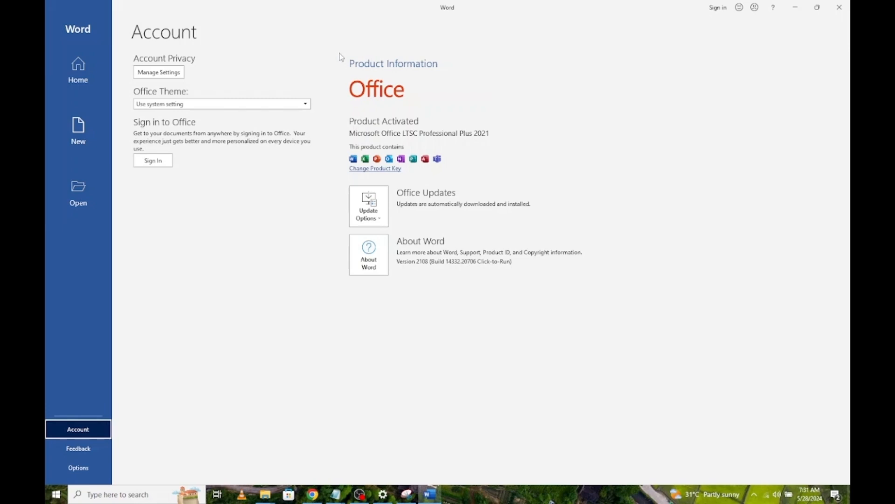
{"action": "mouse_move", "coordinate": [446, 178]}
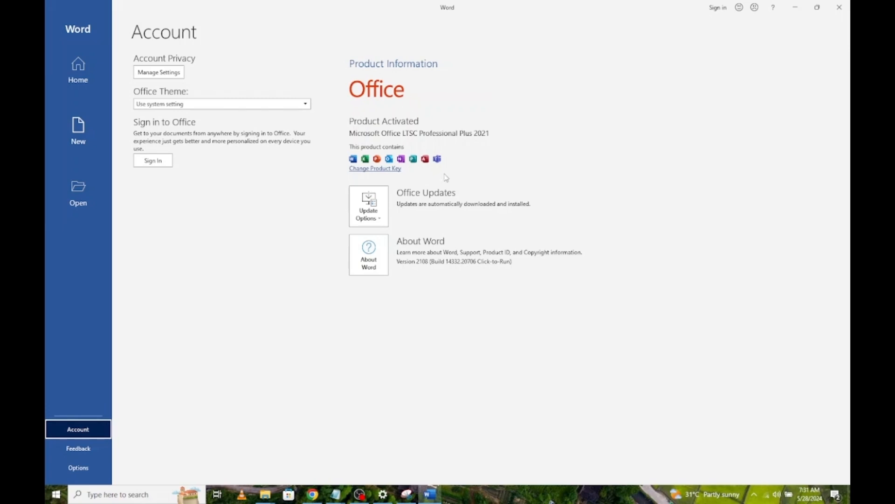